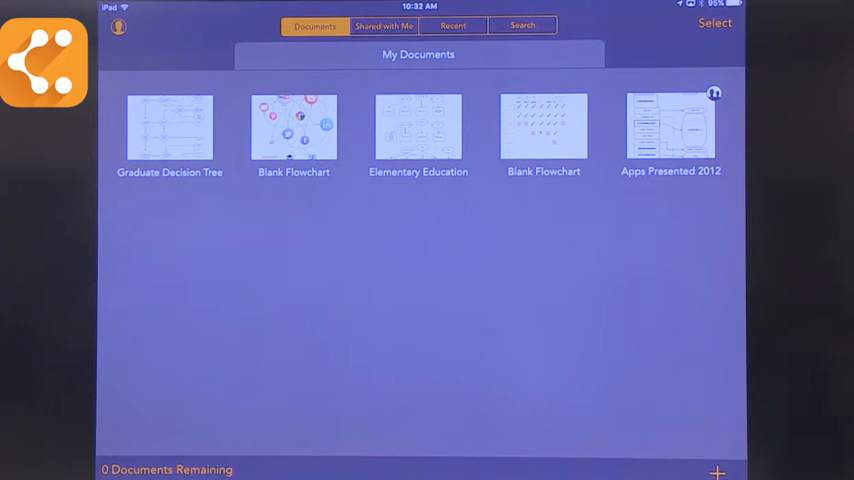
Browse Shared with Me and Documents, then open the Graduate Decision Tree flowchart.
click(417, 127)
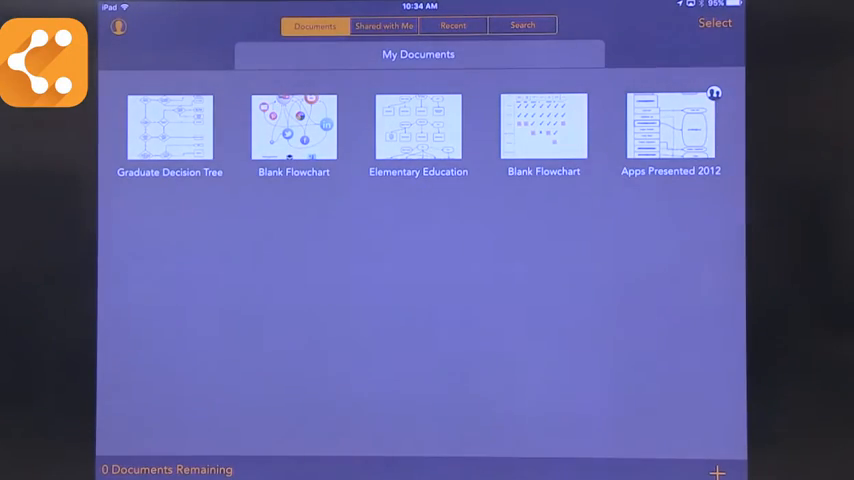
click(382, 25)
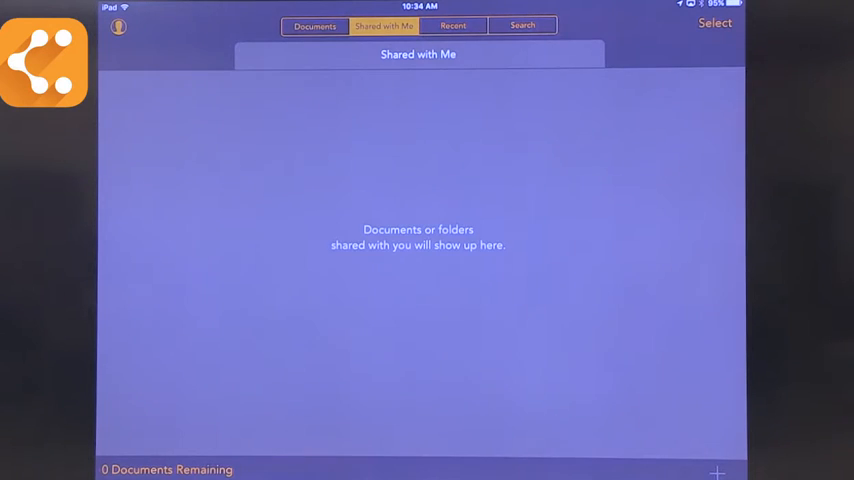
click(311, 25)
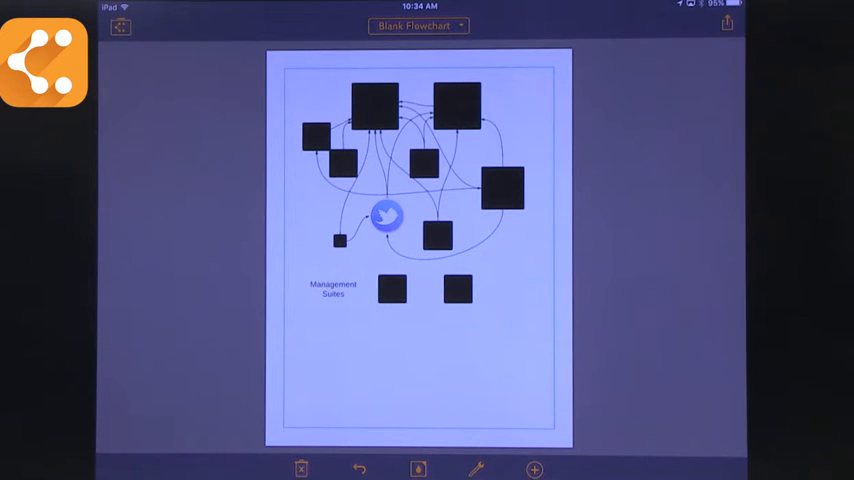
click(120, 27)
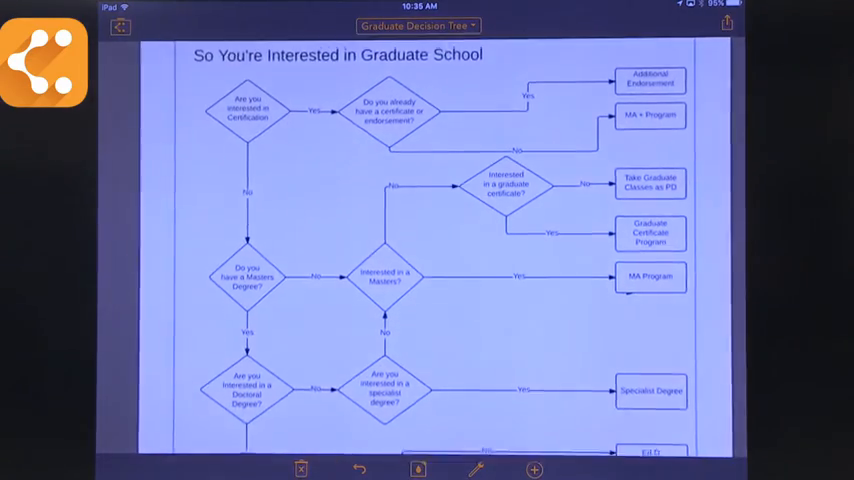
scroll(down, 3)
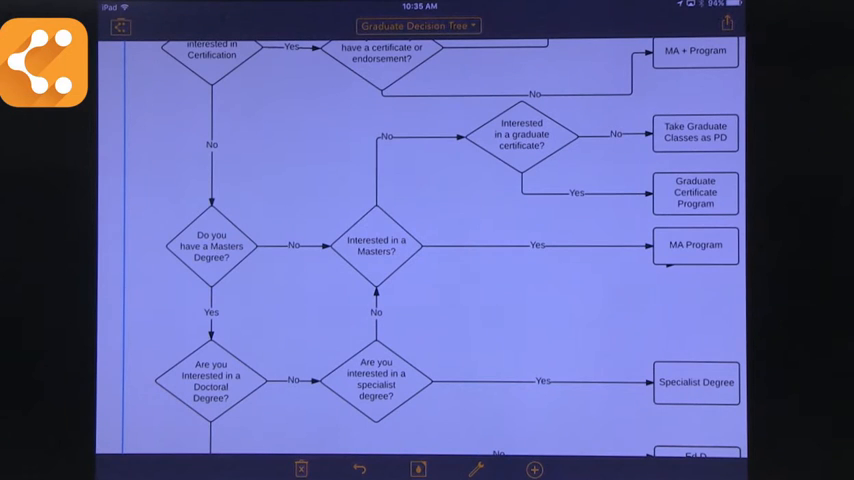
click(693, 245)
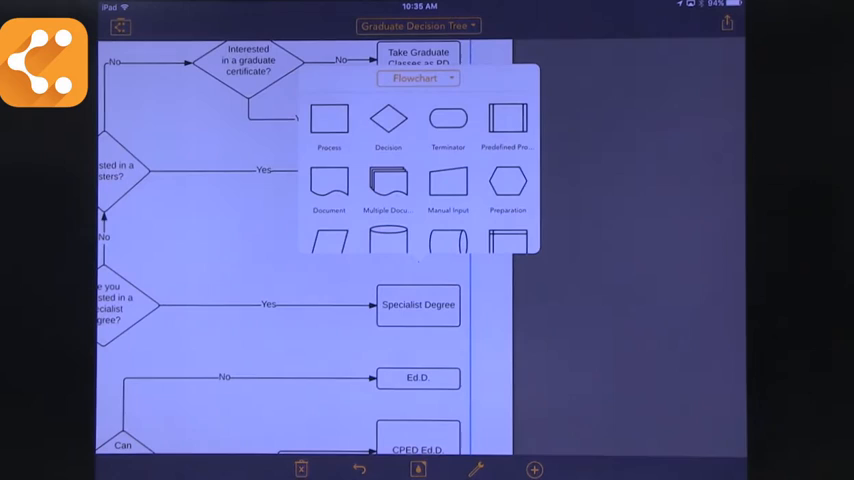
scroll(down, 3)
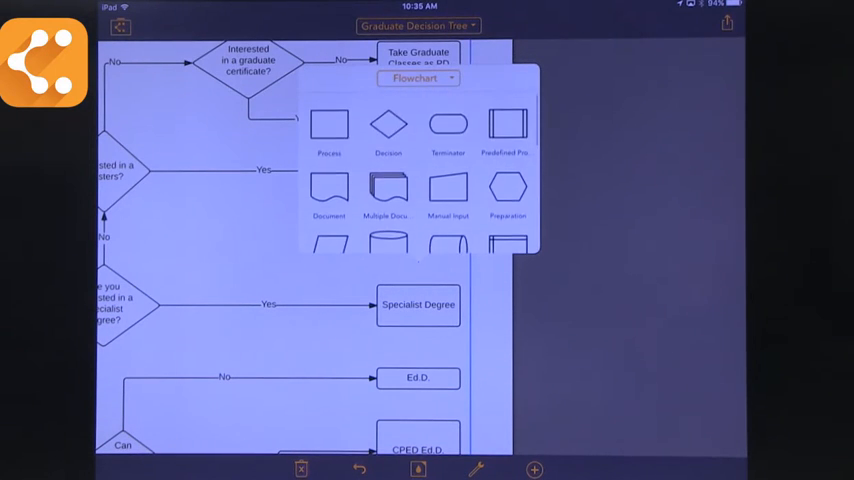
click(418, 78)
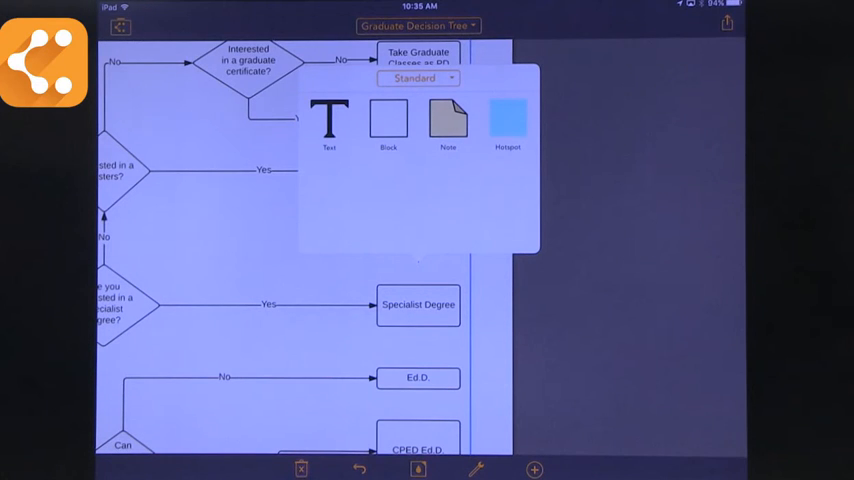
click(447, 120)
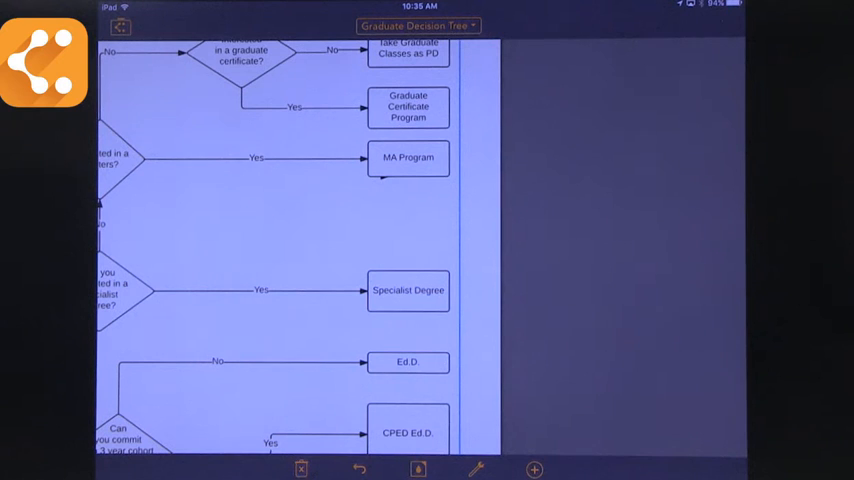
Open the Add Collaborators sharing panel and close it again.
click(727, 24)
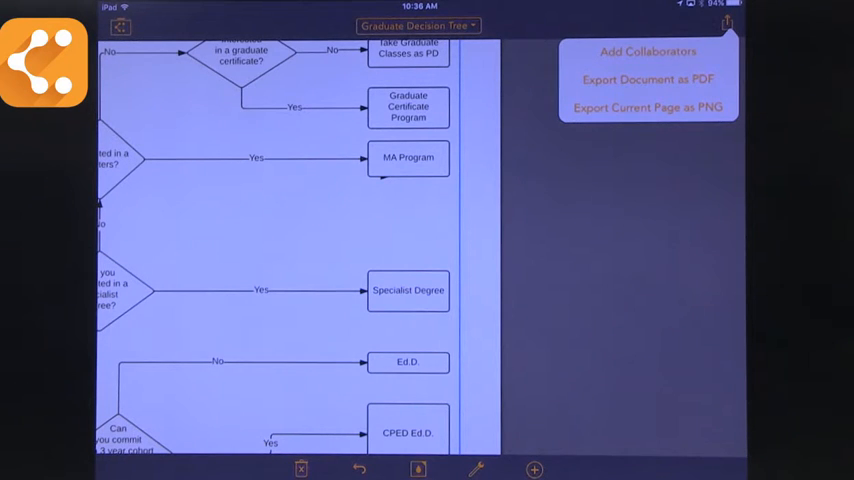
click(646, 51)
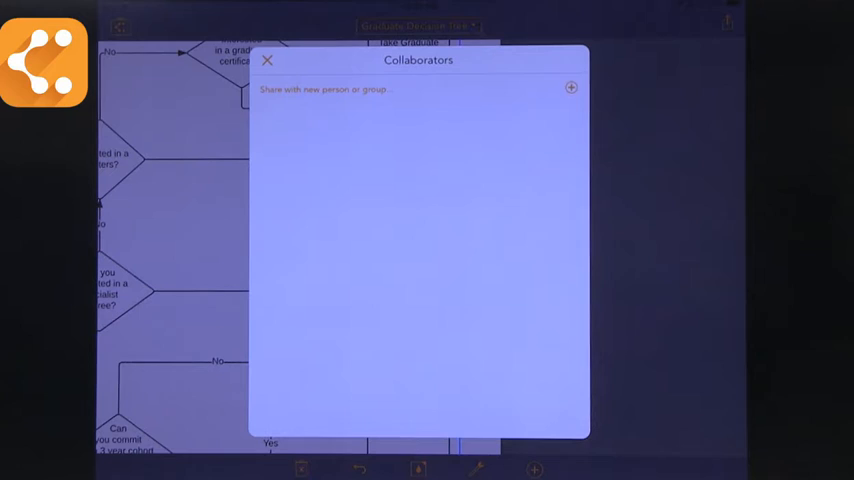
click(263, 60)
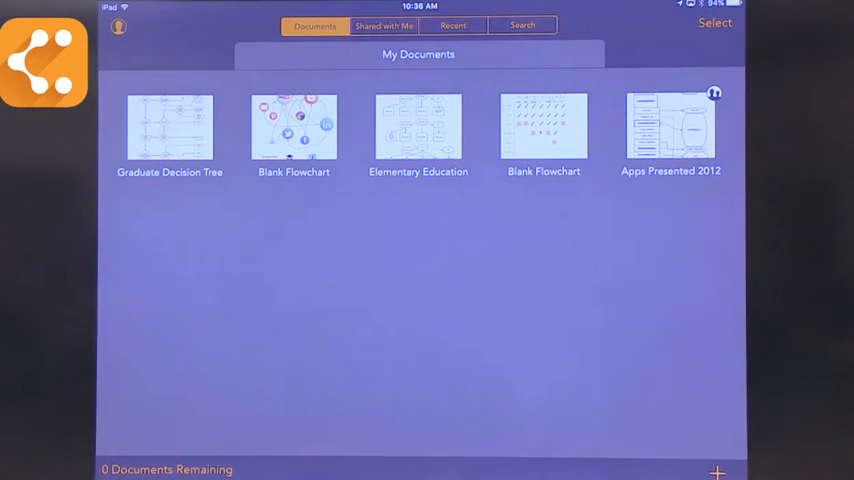
click(523, 25)
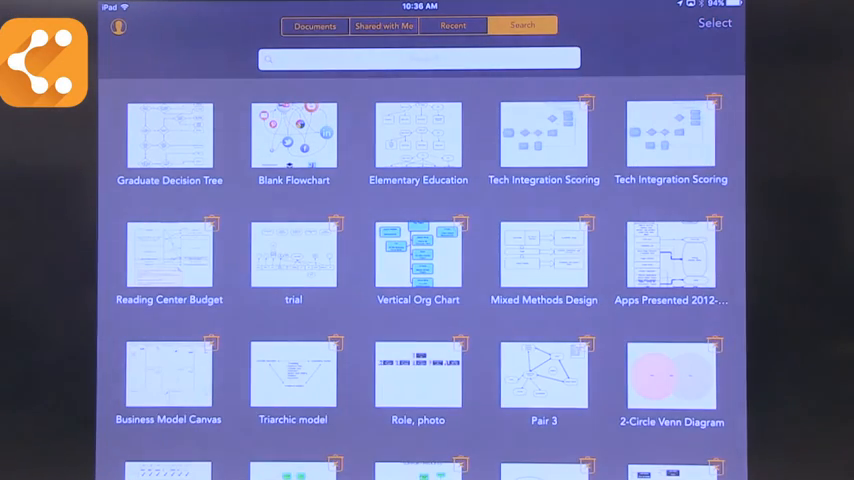
scroll(down, 3)
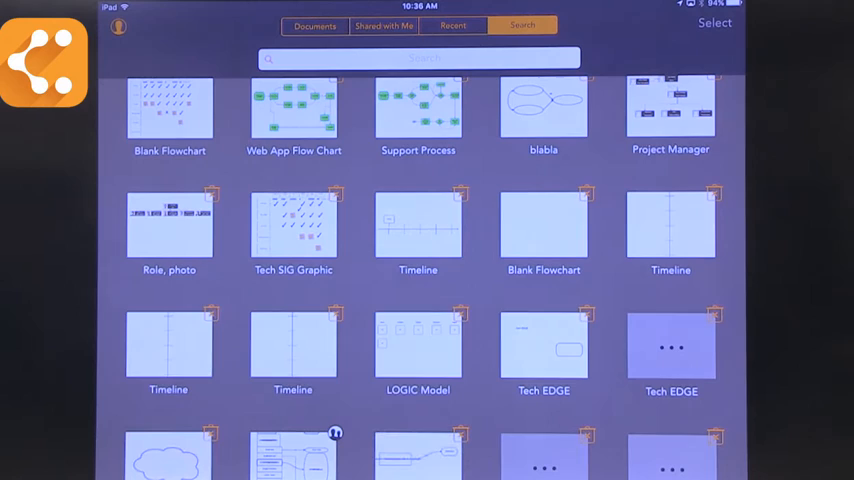
scroll(down, 3)
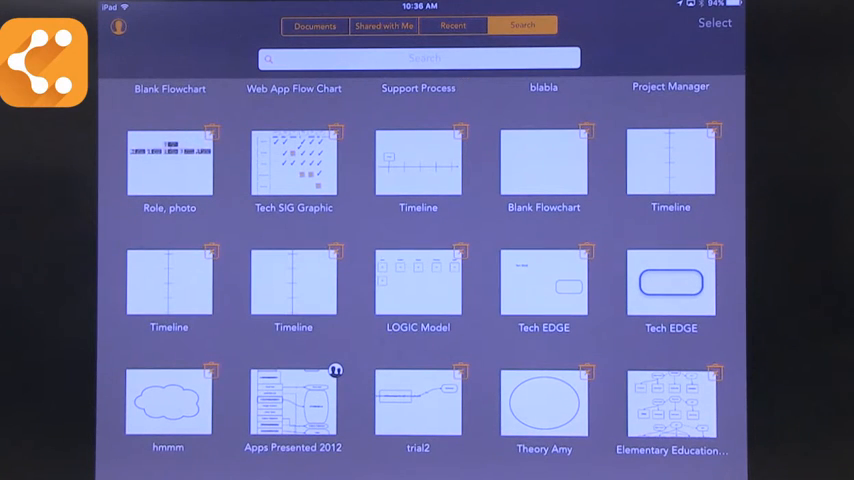
scroll(down, 3)
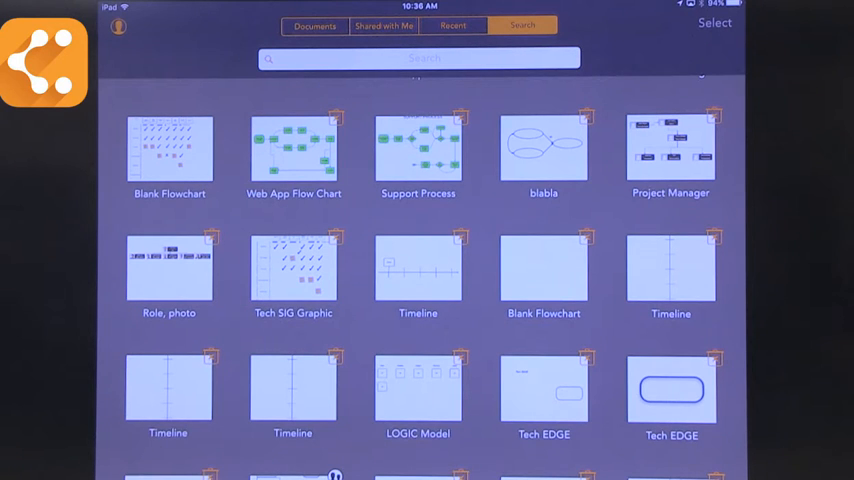
click(416, 267)
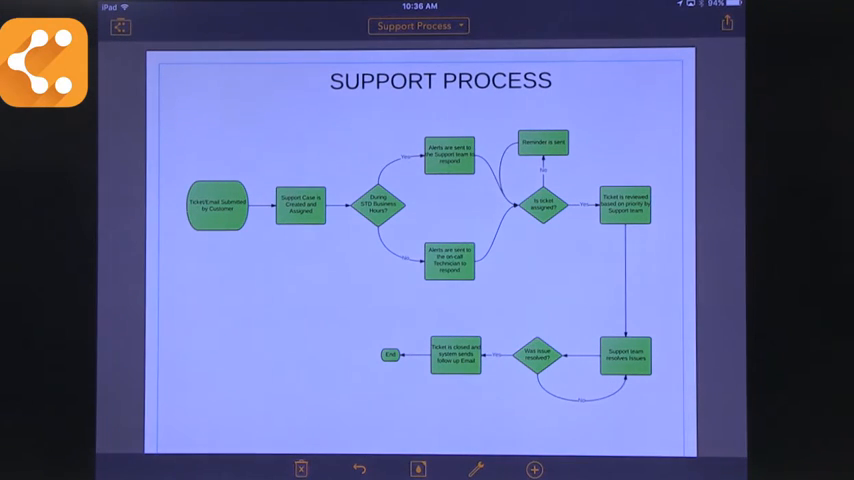
Open Support Process and widen the new diamond below 'Support Case is Created and Assigned'.
click(301, 205)
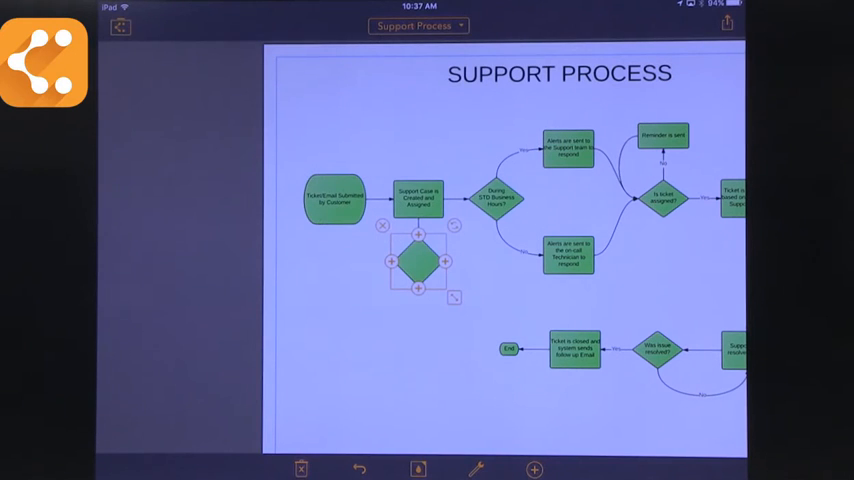
drag(418, 262, 447, 267)
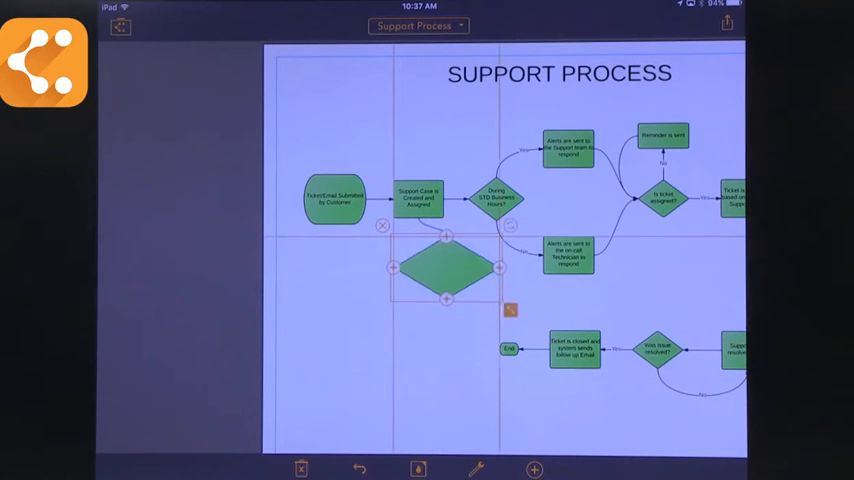
drag(445, 267, 412, 282)
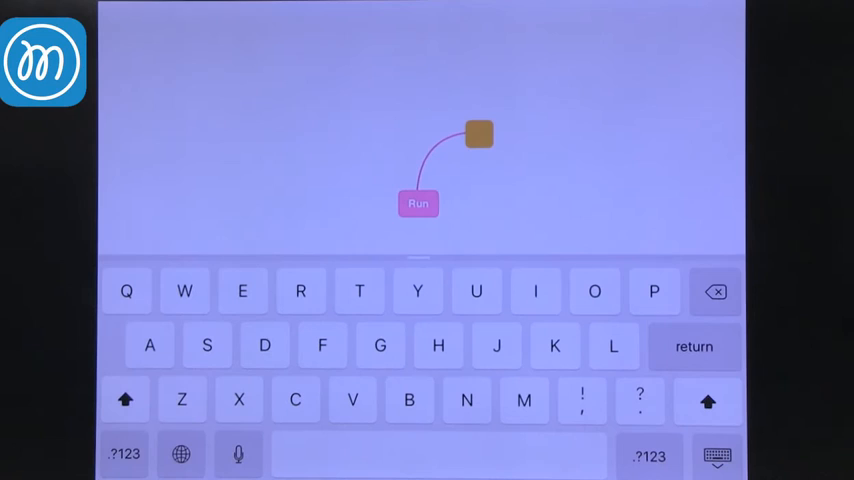
Type 'Mbrning' as the label of the new node linked to Run.
text(Mb)
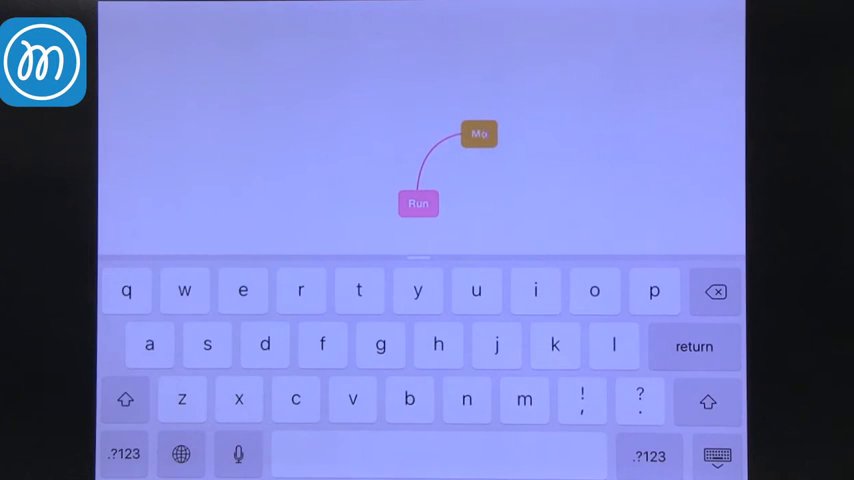
text(rning)
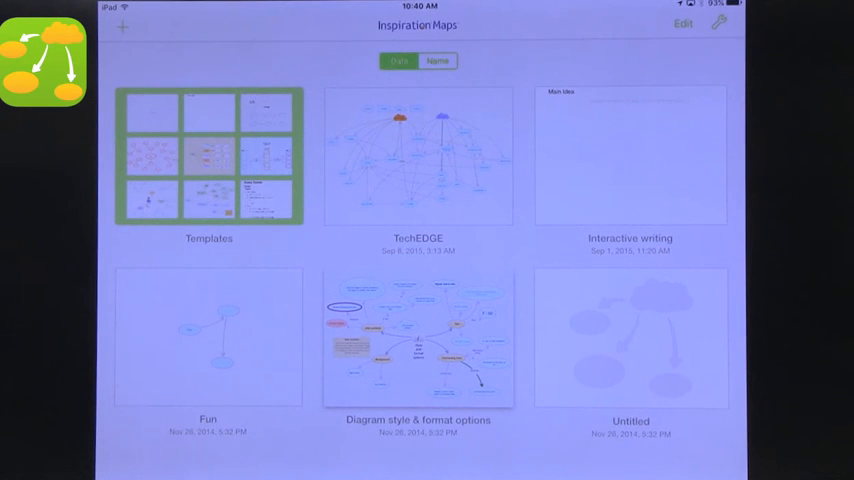
Open the Templates collection and start a new blank diagram.
click(208, 155)
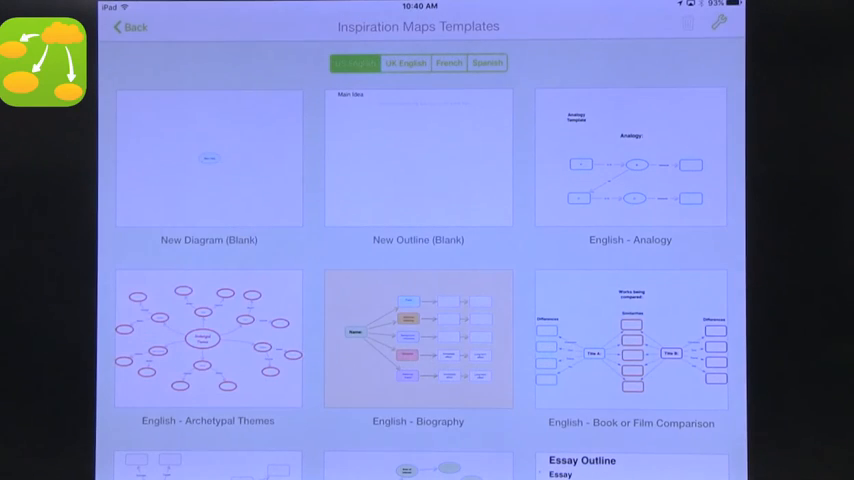
click(207, 158)
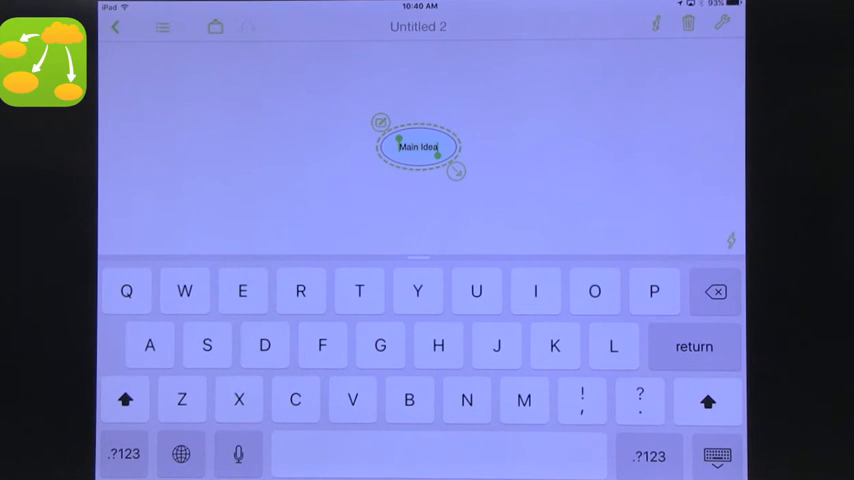
Rename Main Idea to Running, move Walking below-right of it, and go back.
text(Running)
text(Walking)
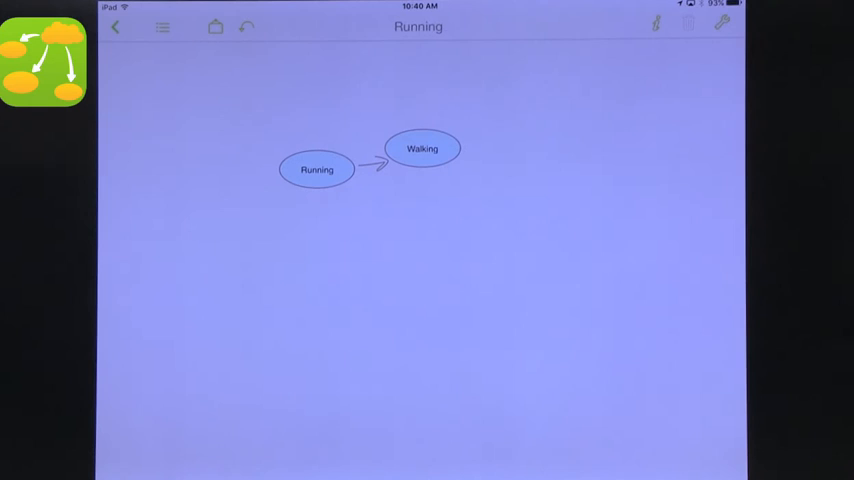
drag(421, 148, 562, 186)
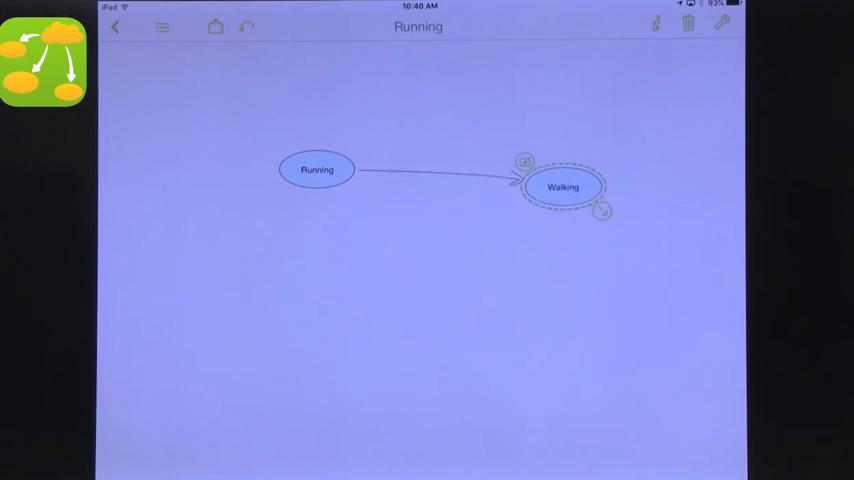
drag(563, 186, 507, 308)
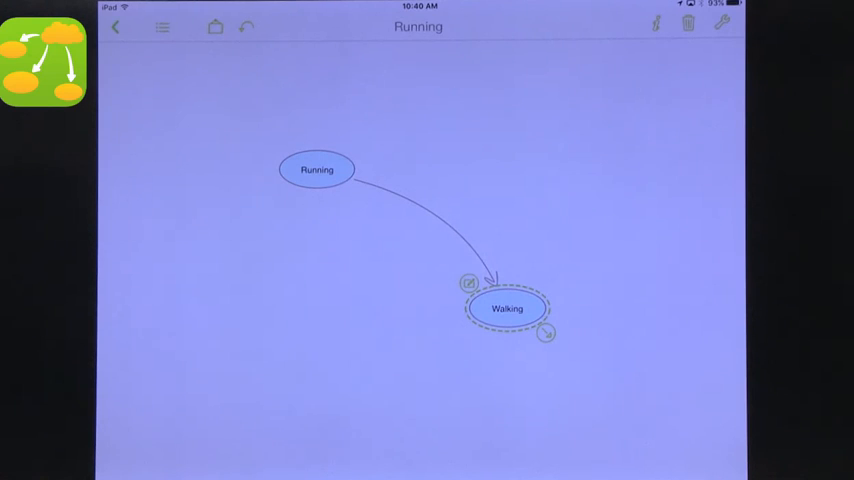
click(122, 27)
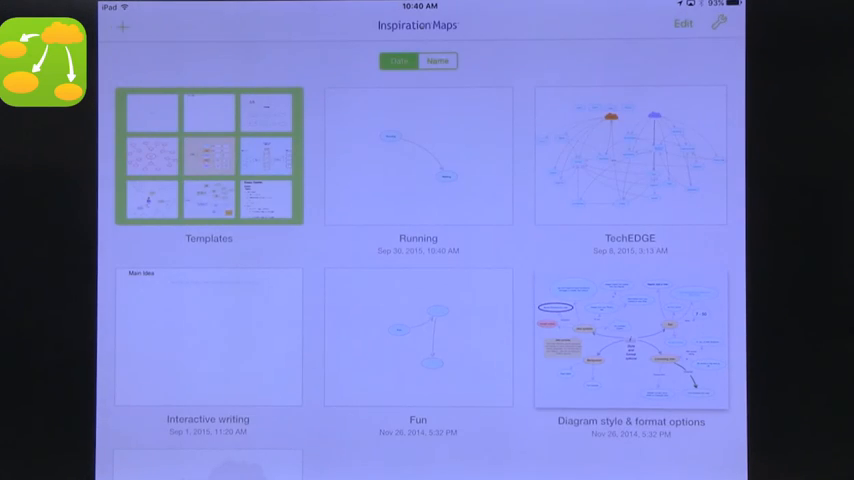